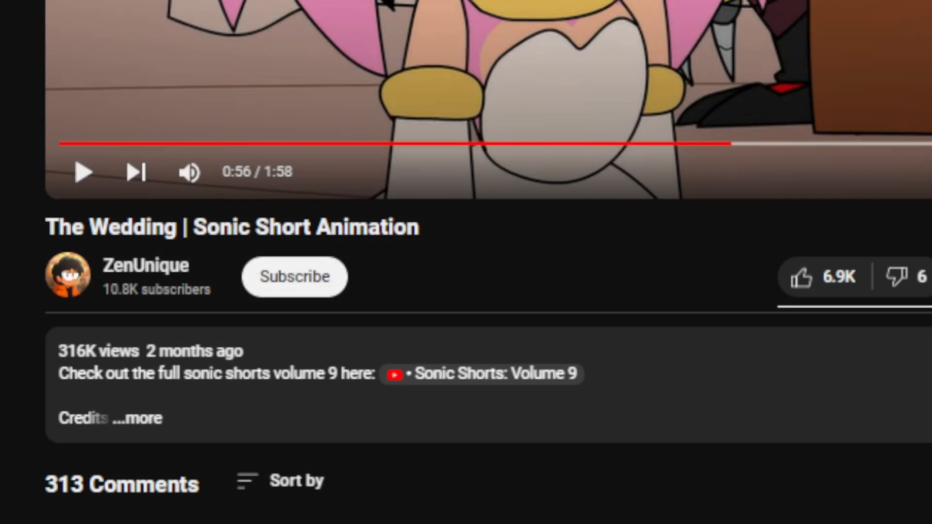
# Step: Like 'The Wedding | Sonic Short Animation' and subscribe to ZenUnique
pyautogui.click(805, 277)
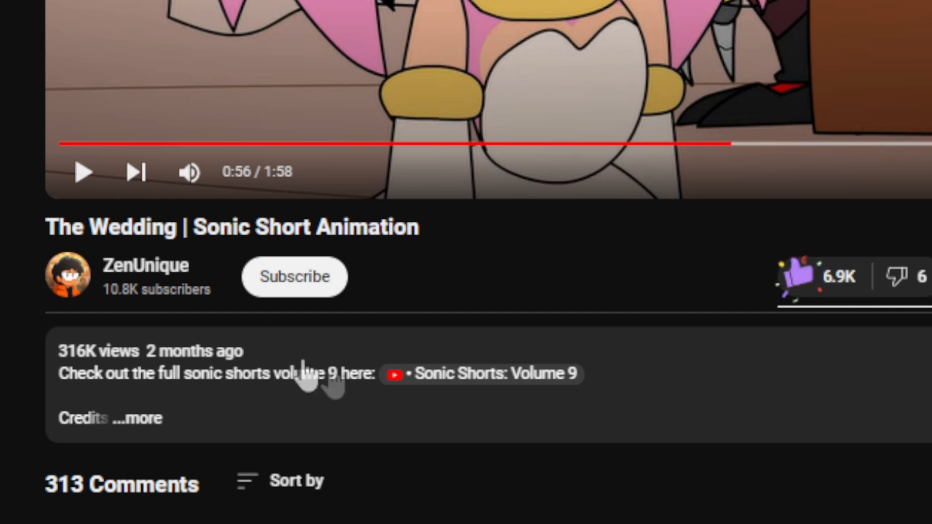
pyautogui.click(294, 277)
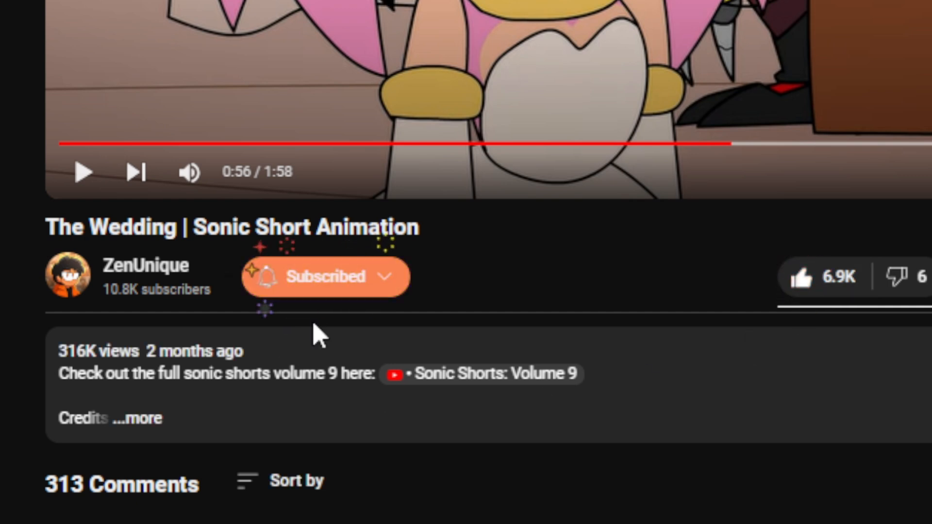